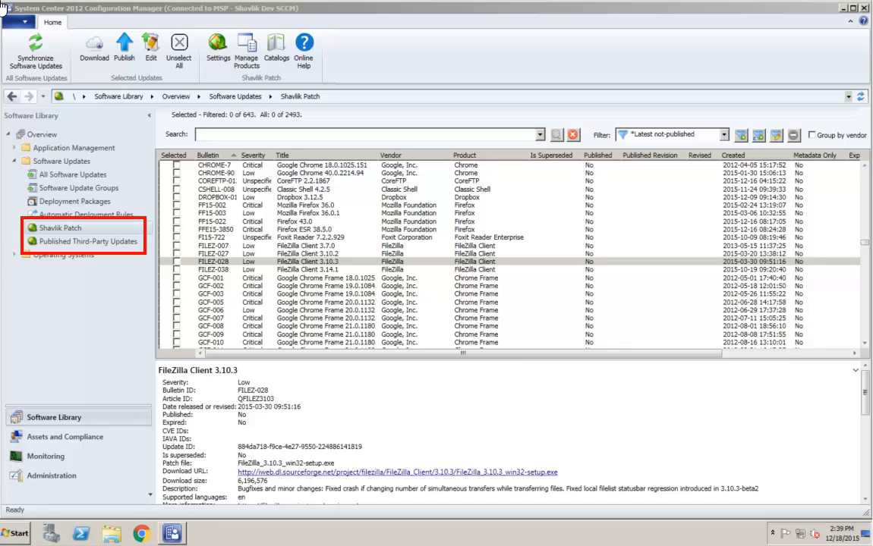
- Select FileZilla Client 3.10.3 (FILEZ-028) in Shavlik Patch and open it for editing
left_click(58, 228)
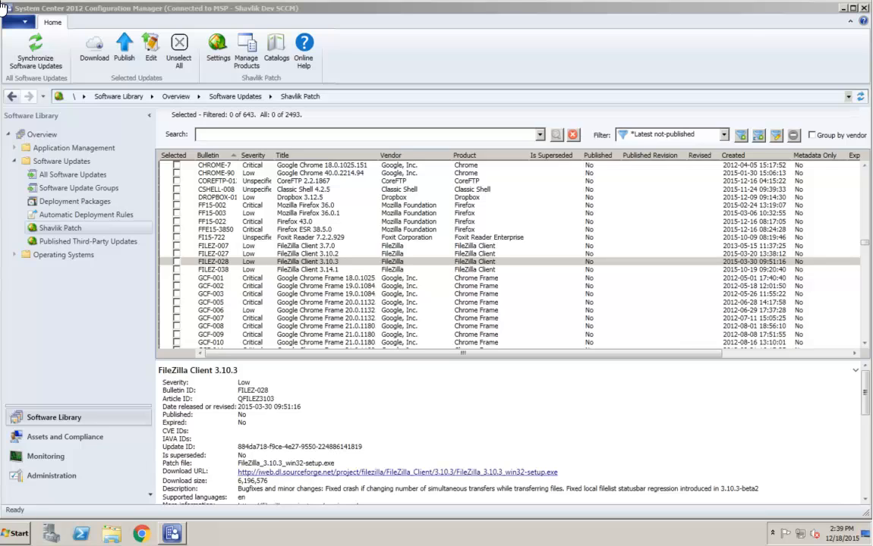
left_click(86, 241)
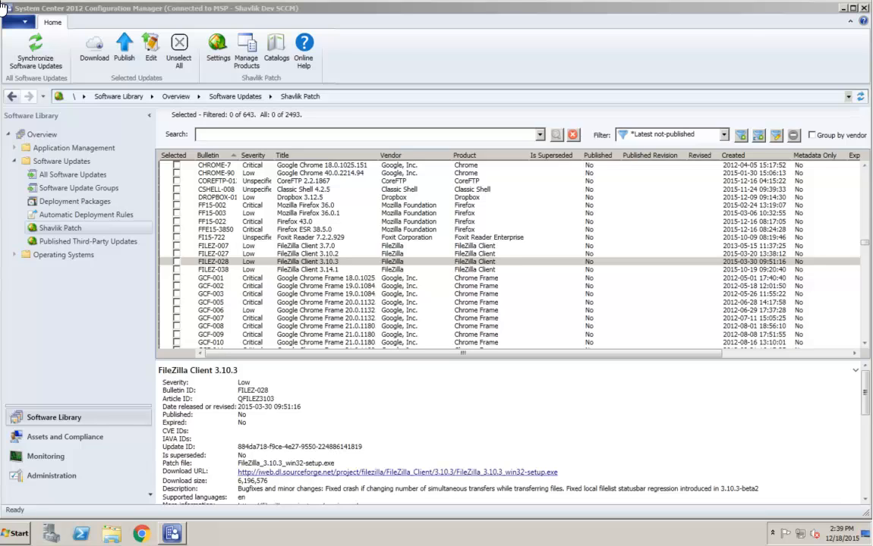
left_click(59, 227)
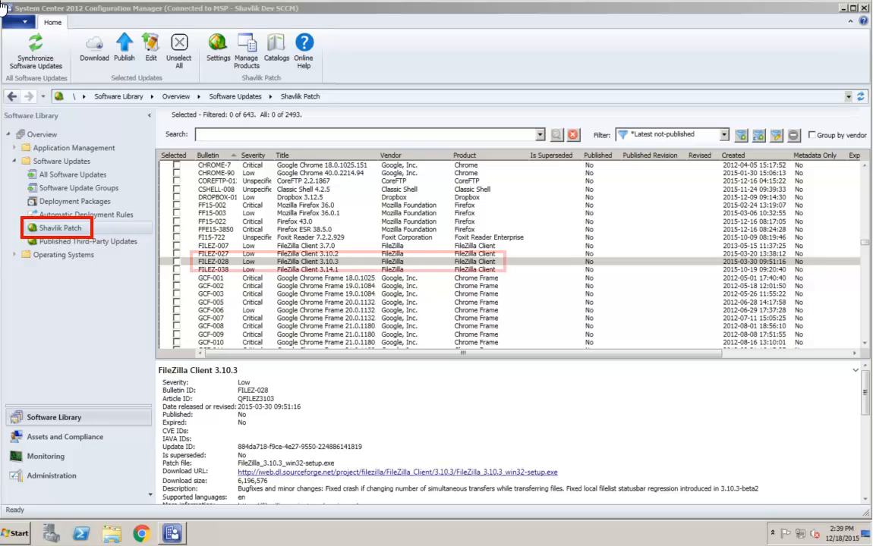
left_click(342, 261)
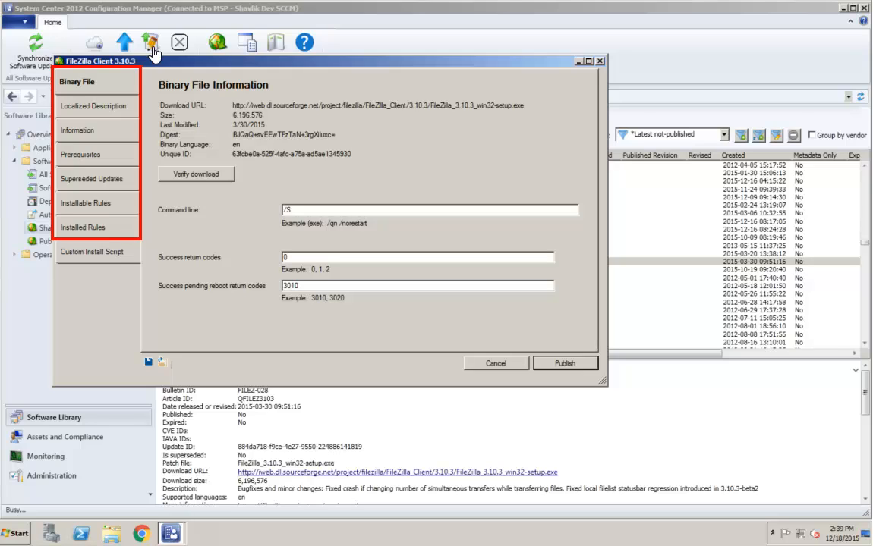
- Verify the FileZilla installer download, then show the Localized Description page
left_click(91, 251)
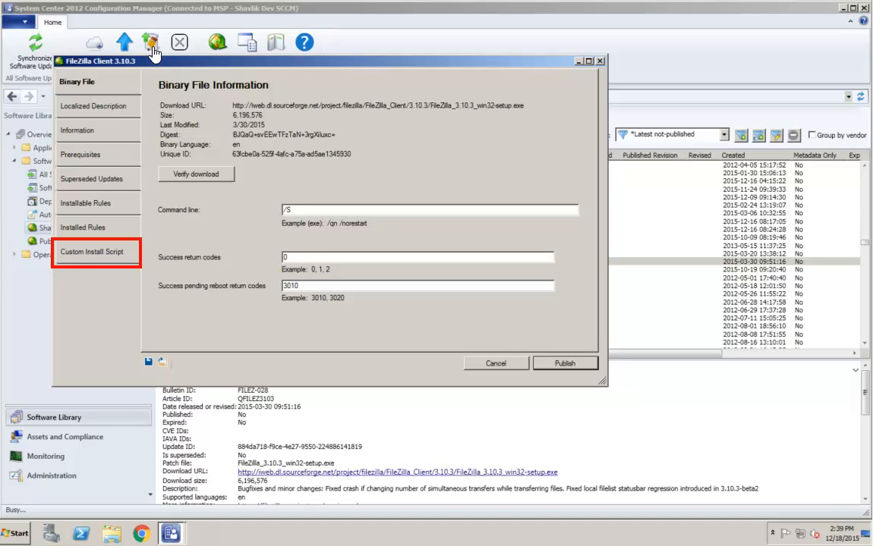
left_click(75, 81)
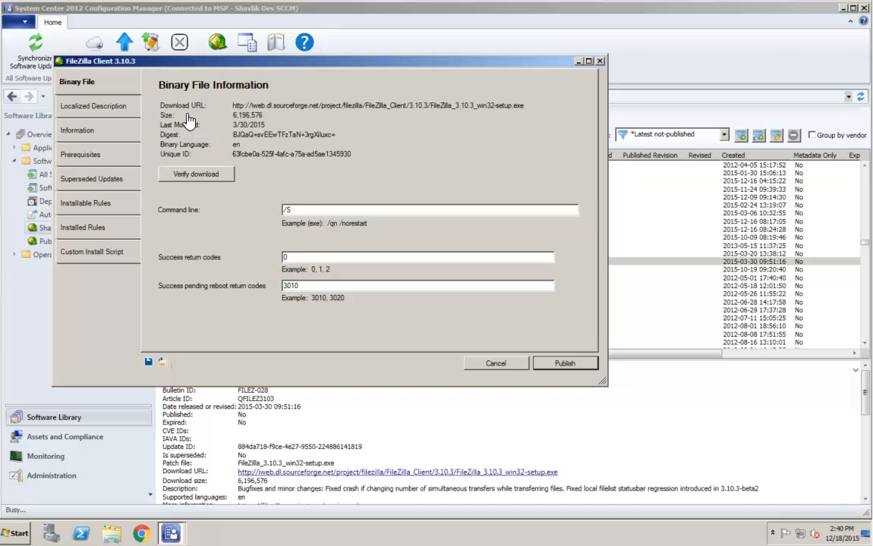
left_click(196, 174)
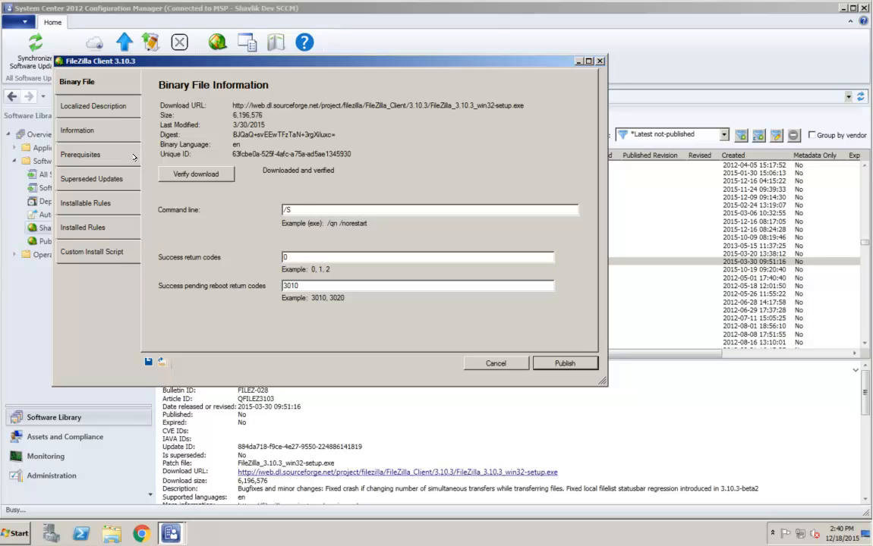
left_click(93, 105)
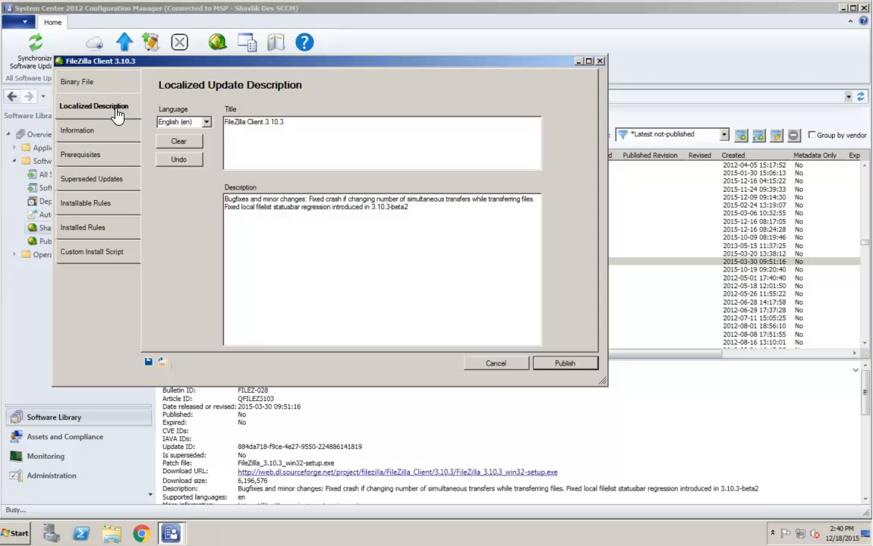
mouse_move(149, 112)
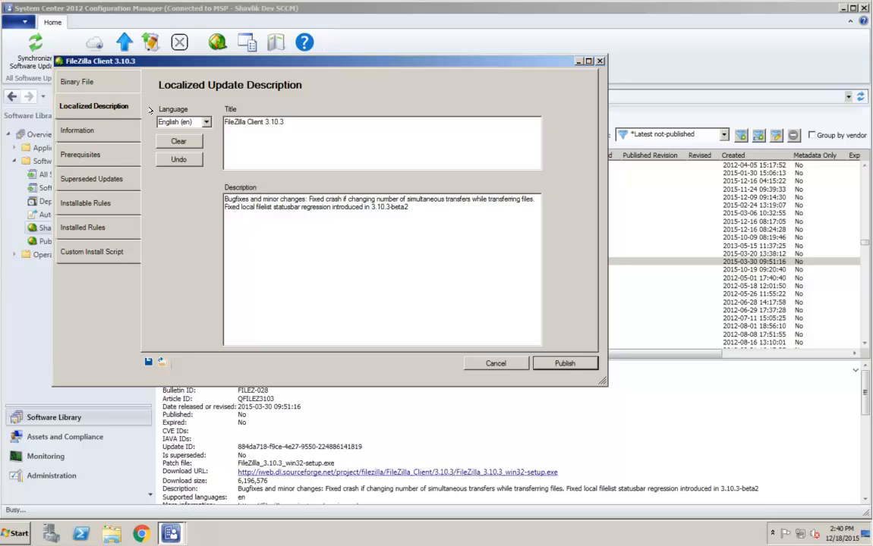
- Add a Portuguese localization with description 'Amostra' and move to the Information page
left_click(203, 122)
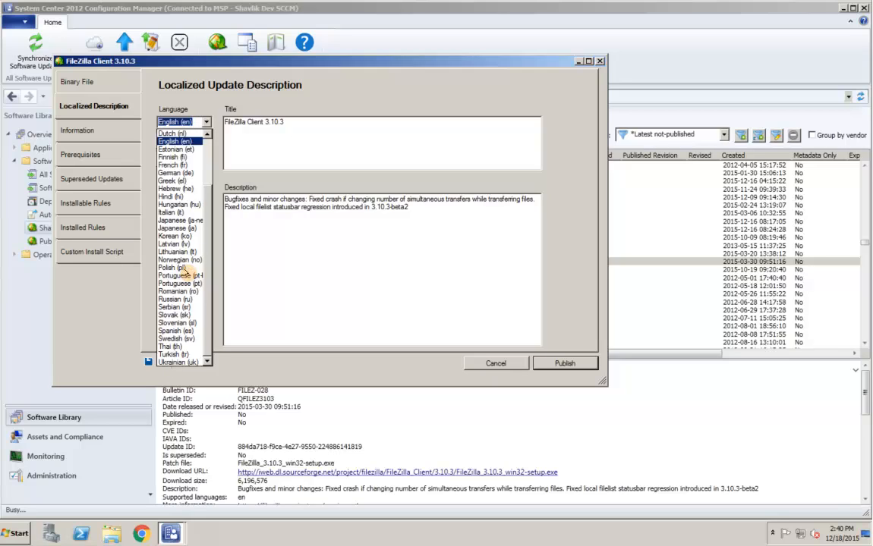
left_click(180, 275)
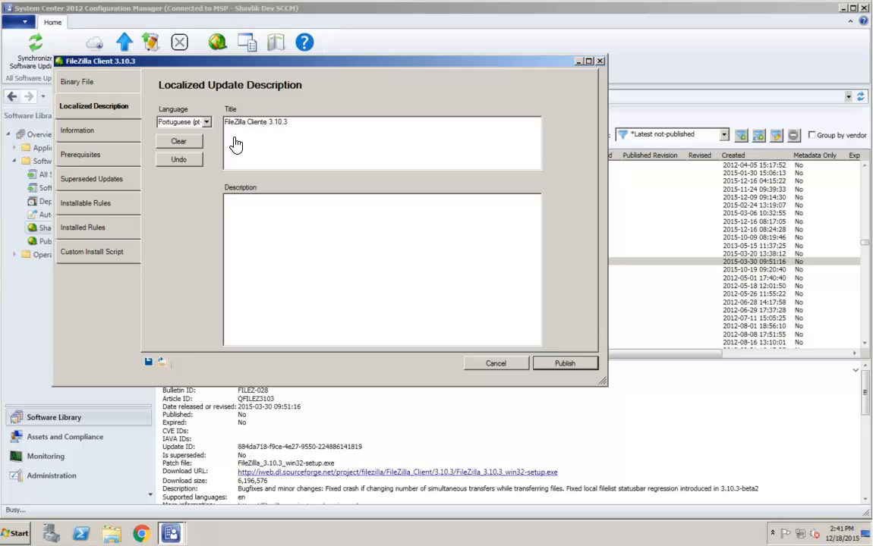
mouse_move(233, 207)
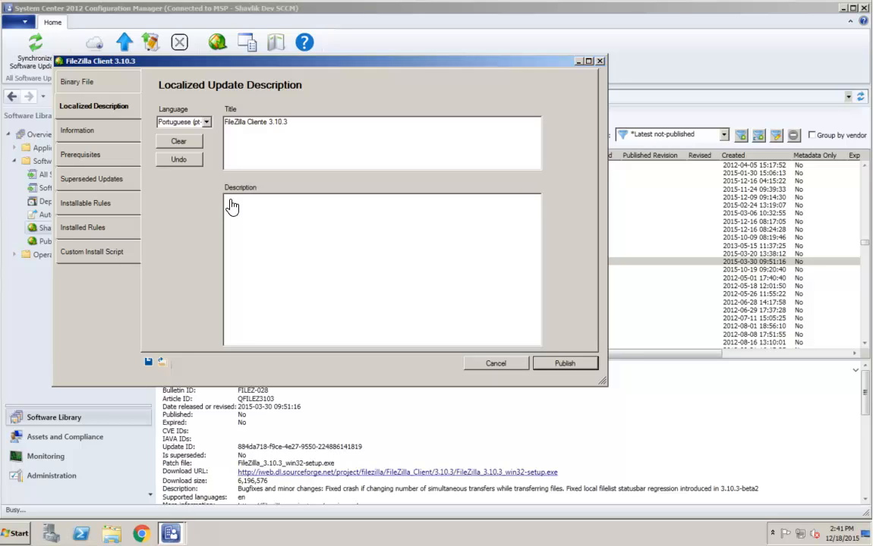
type("Amostra")
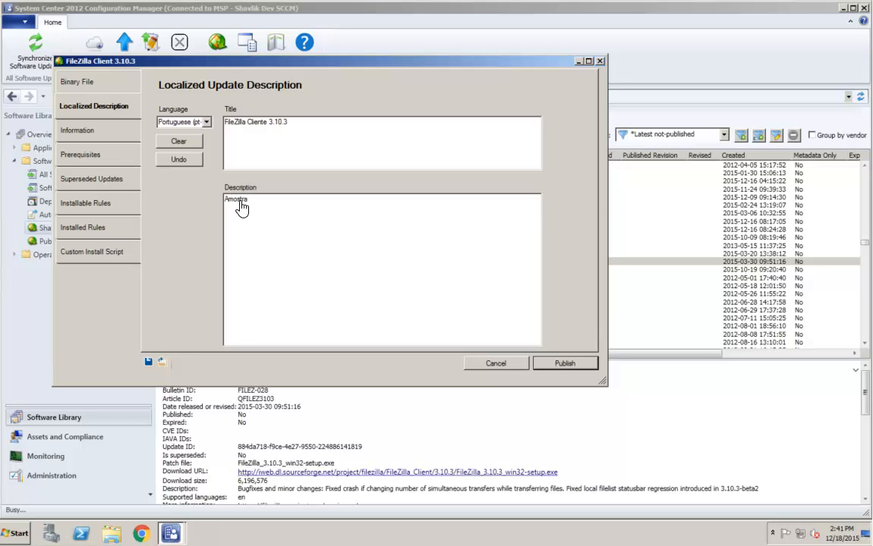
mouse_move(274, 209)
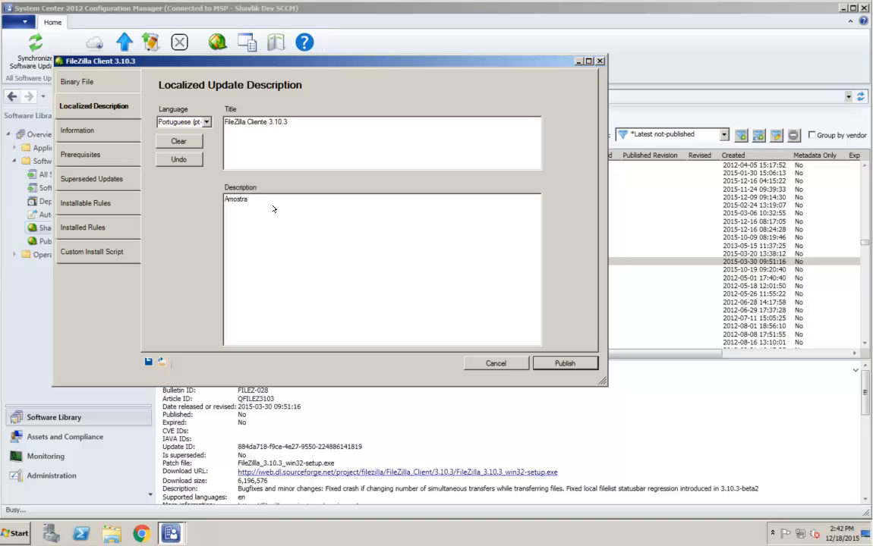
left_click(76, 129)
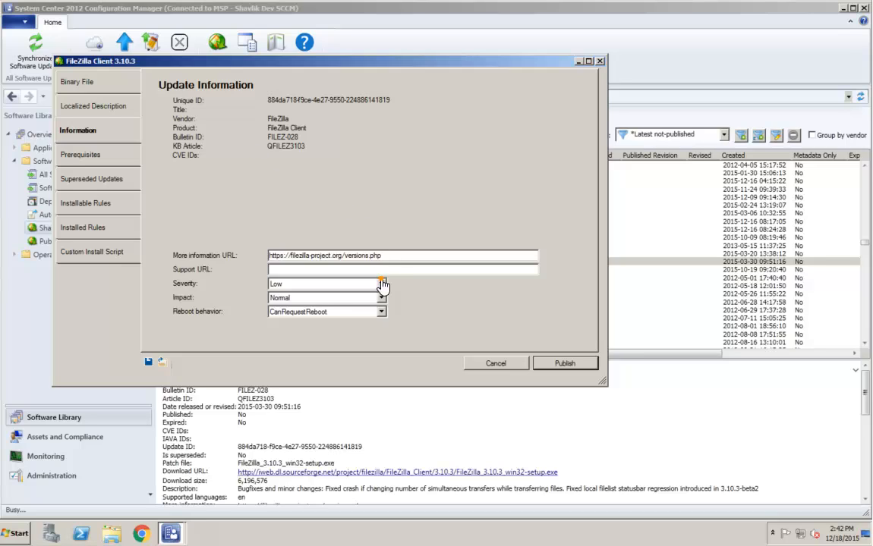
- Set severity to Moderate, keep reboot behavior CanRequestReboot, and move to Prerequisites
left_click(382, 283)
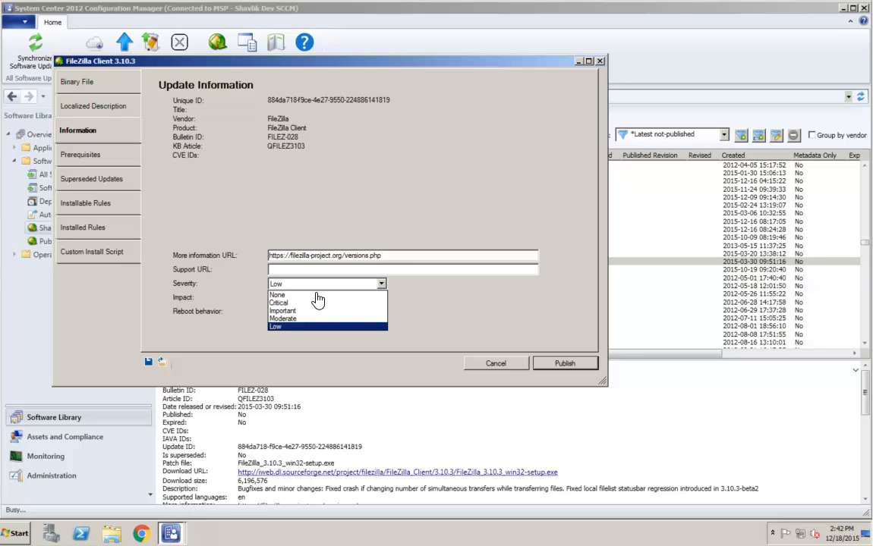
mouse_move(288, 318)
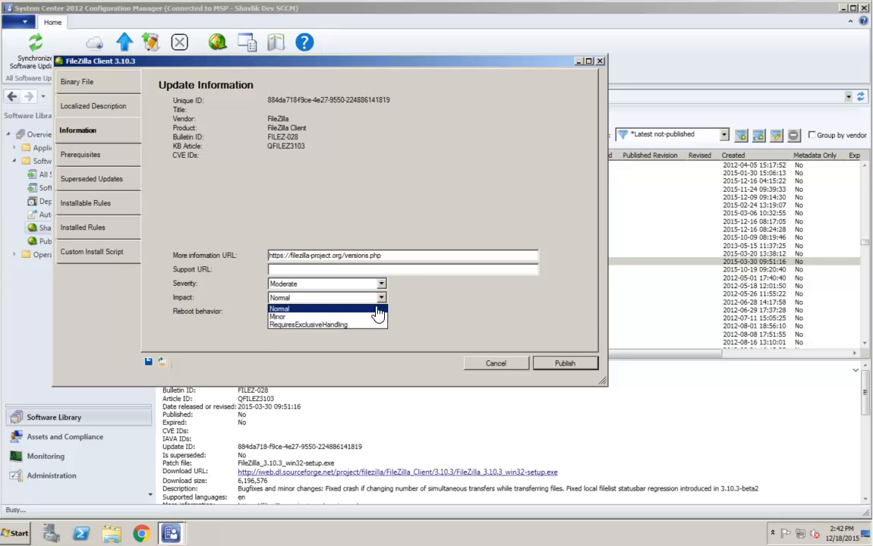
left_click(381, 311)
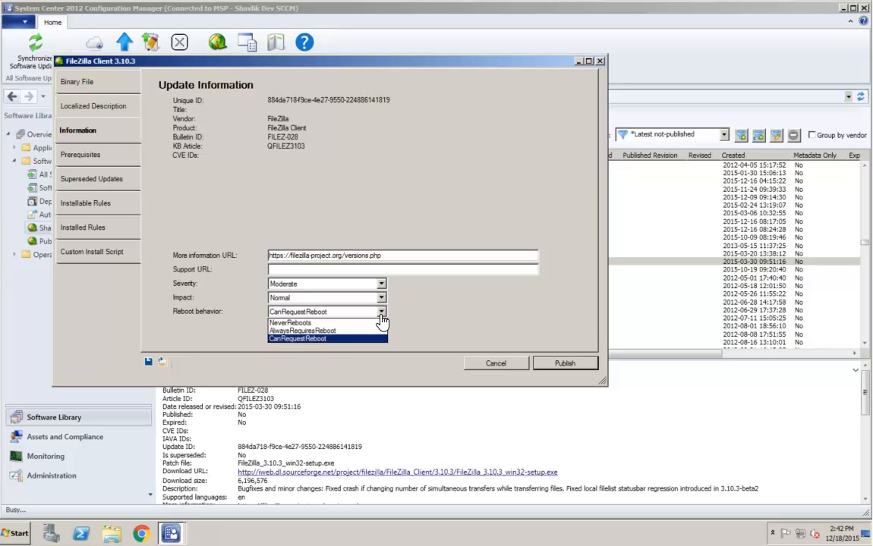
left_click(326, 339)
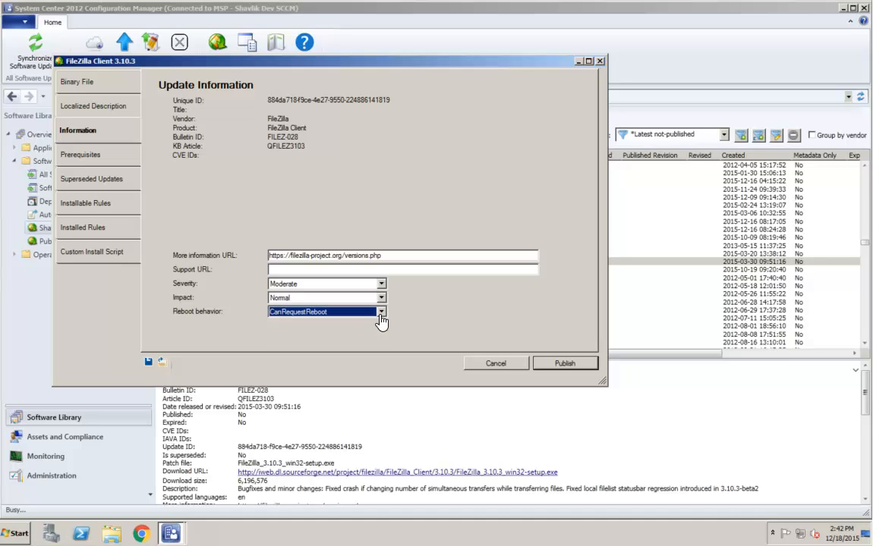
mouse_move(104, 226)
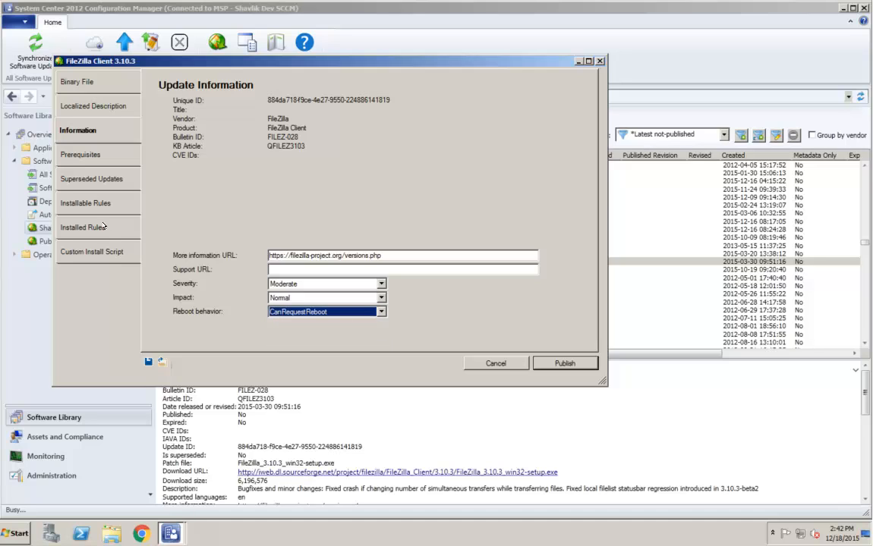
left_click(81, 154)
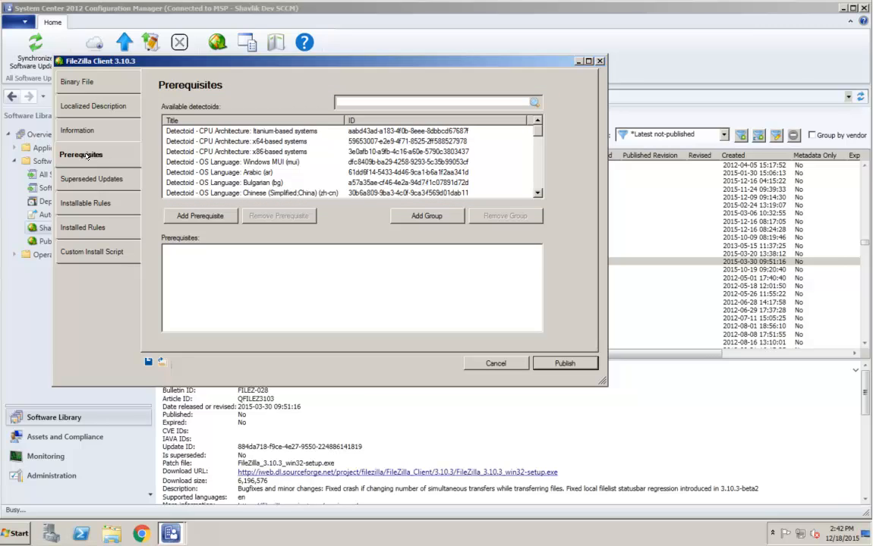
- Add prerequisite groups for x64-based systems and English (en) or Portuguese (Brazil) language
left_click(304, 142)
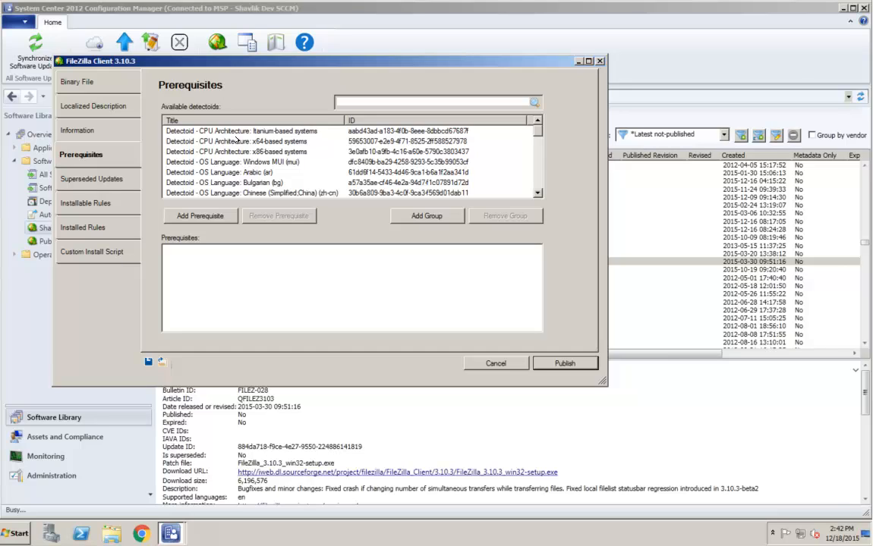
left_click(427, 215)
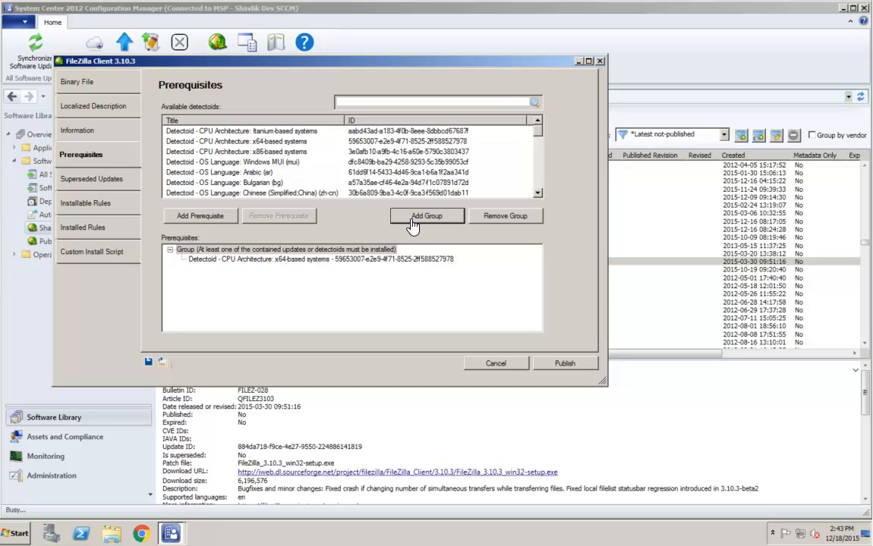
scroll("down", 3)
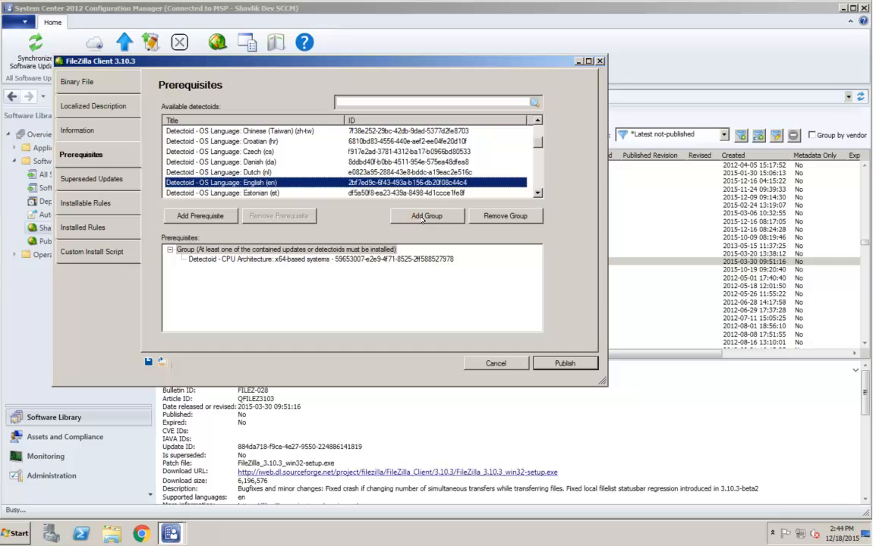
left_click(426, 216)
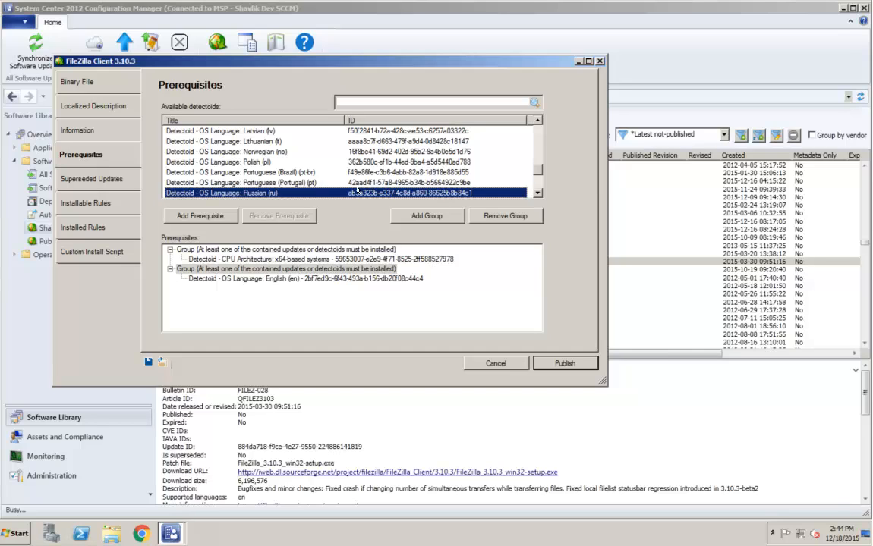
left_click(243, 172)
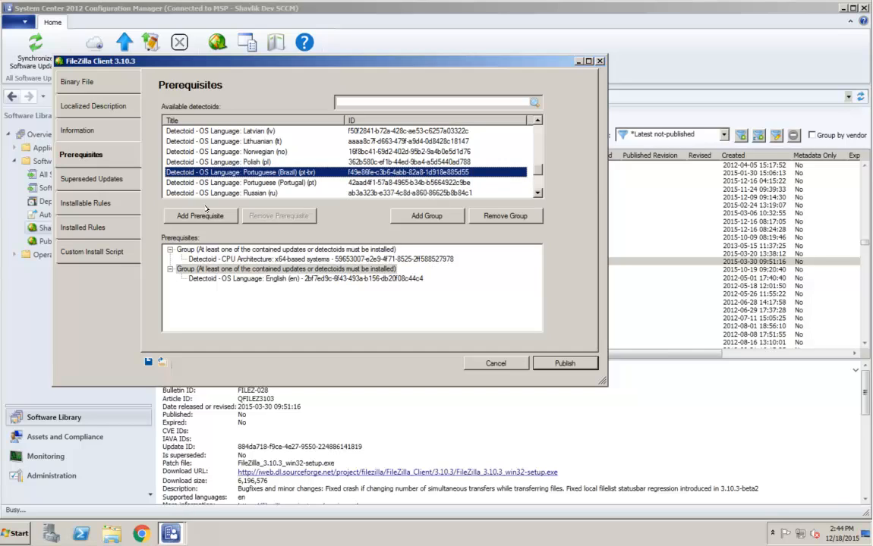
left_click(199, 216)
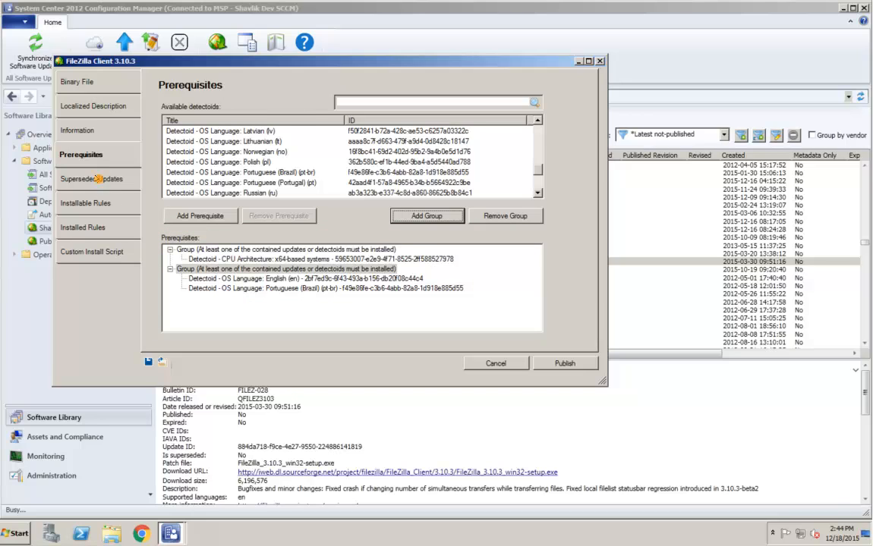
left_click(92, 178)
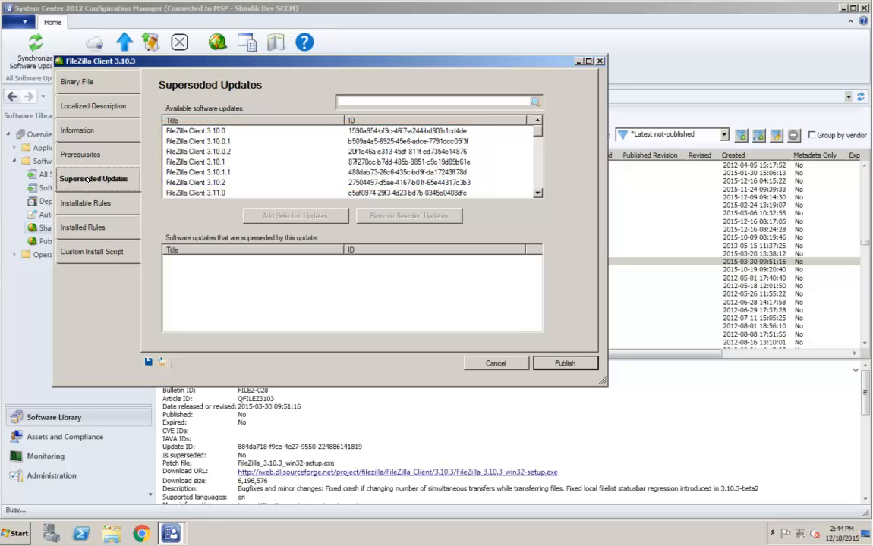
- Select FileZilla Client 3.10.0 through 3.10.2 and add them as superseded updates
left_click(195, 131)
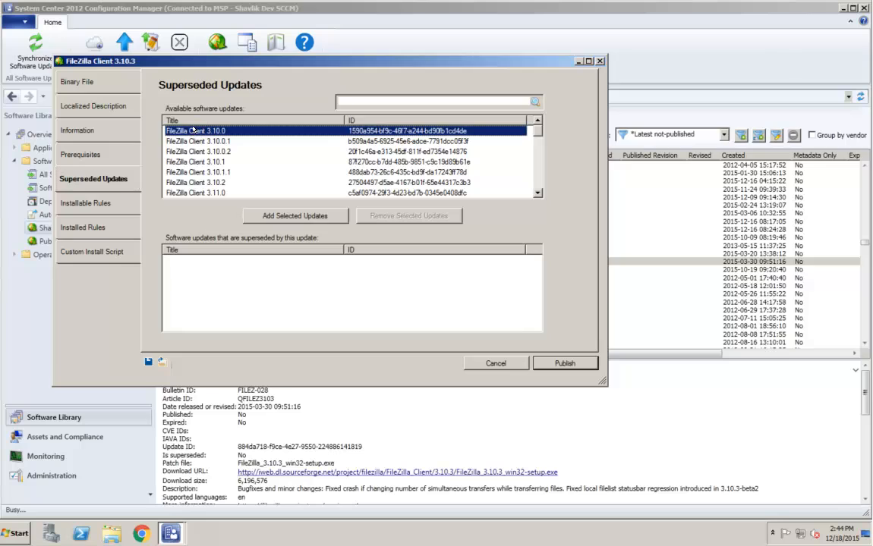
left_click(198, 182)
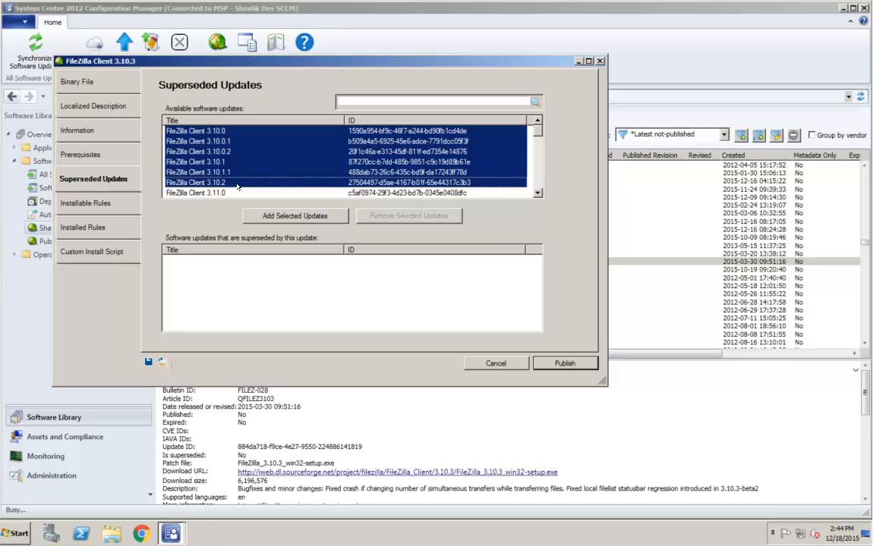
left_click(295, 215)
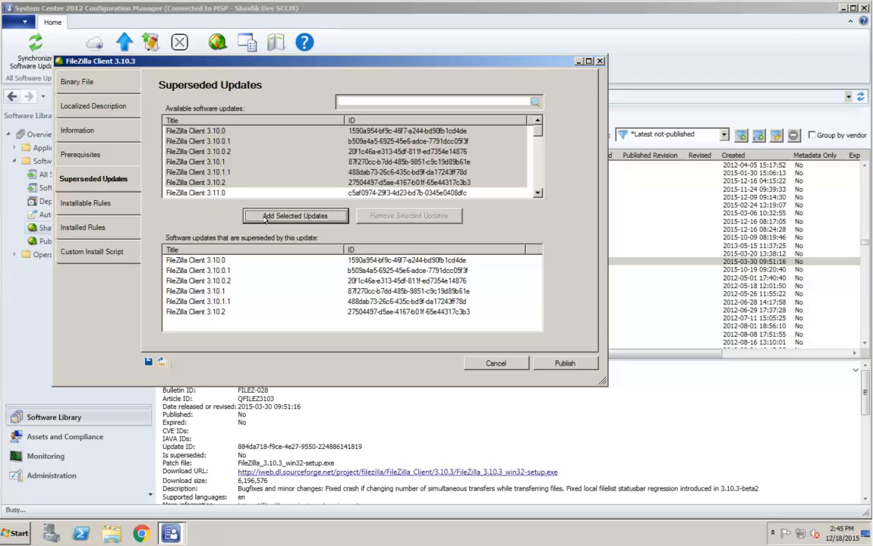
left_click(148, 361)
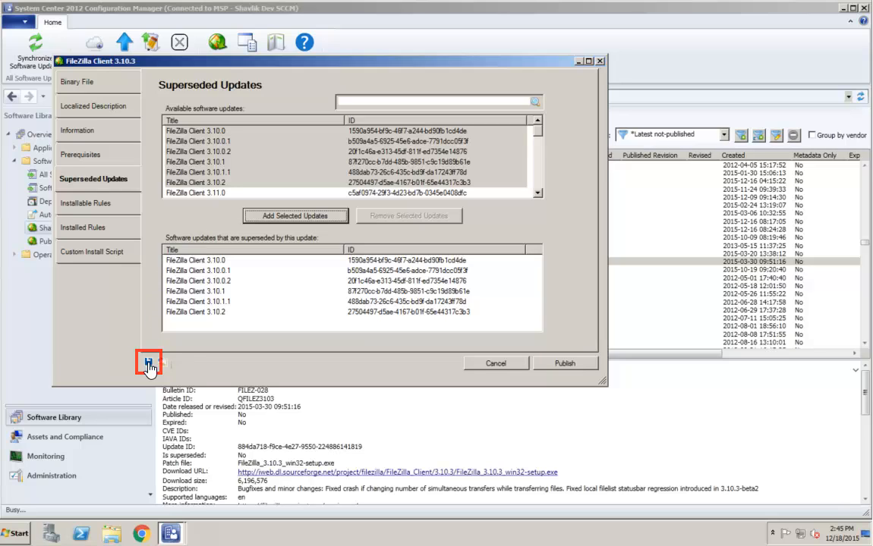
left_click(149, 363)
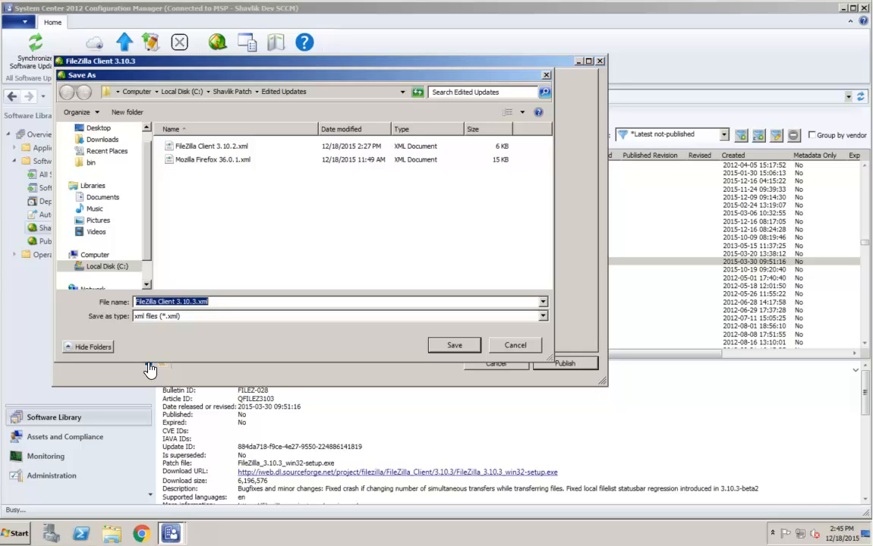
mouse_move(388, 365)
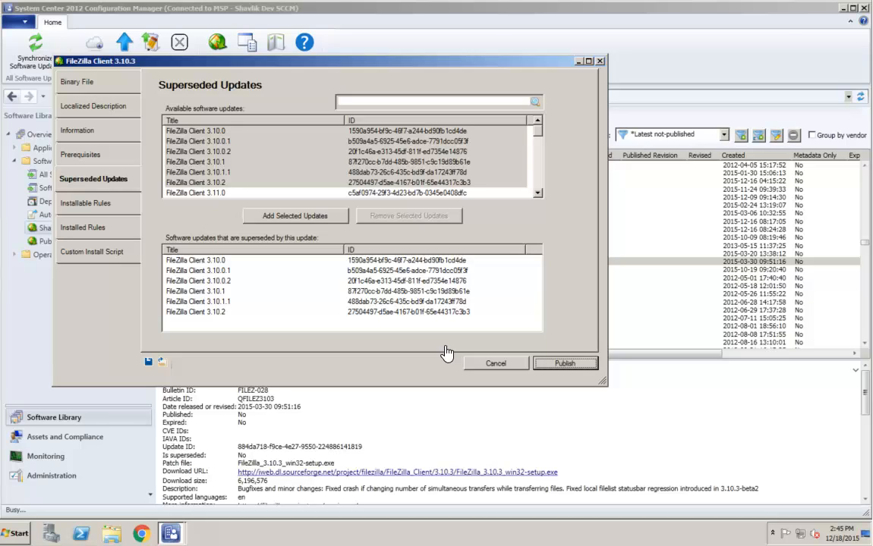
mouse_move(458, 352)
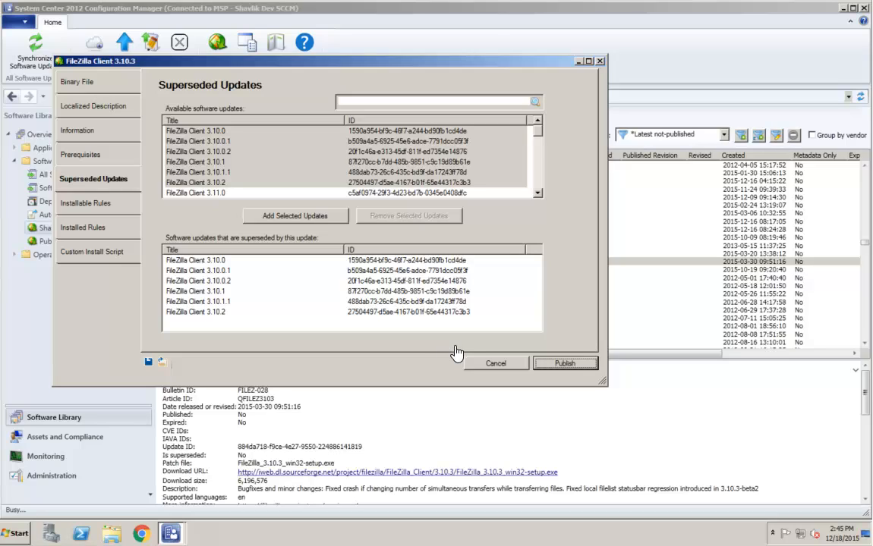
- Cancel out of the FileZilla update editor without publishing
left_click(495, 362)
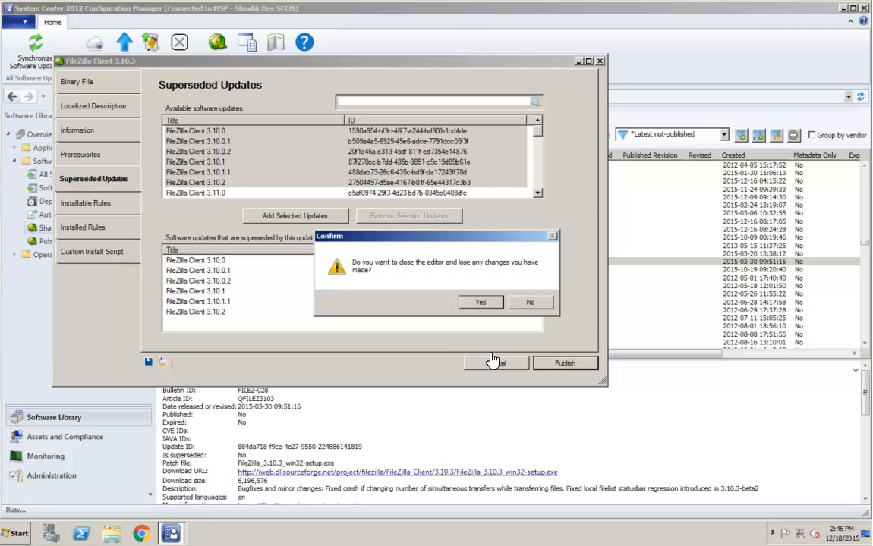
- Confirm discarding the editor session and reopen FileZilla Client 3.10.3 for editing
left_click(479, 302)
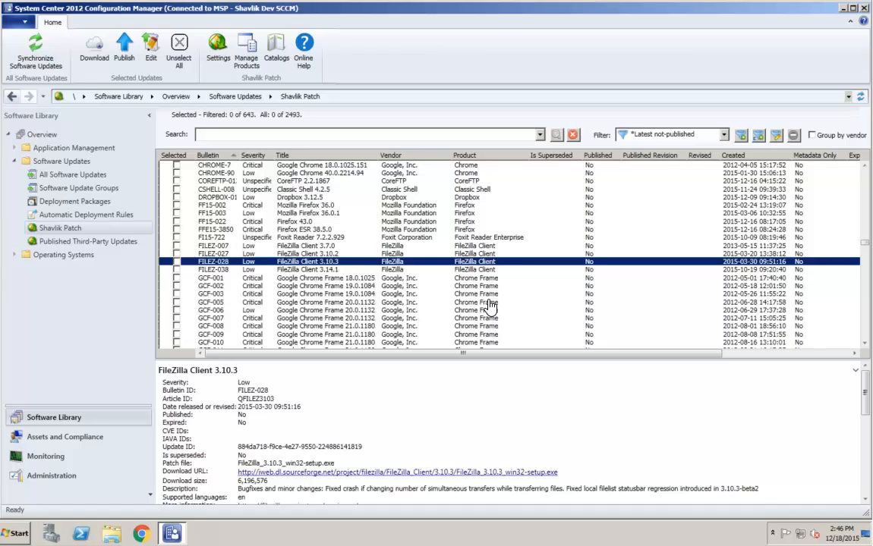
mouse_move(425, 260)
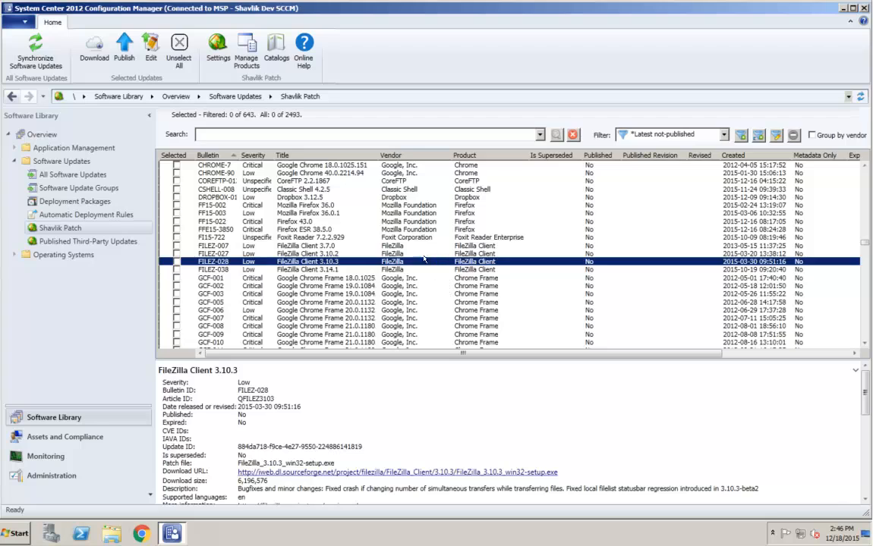
mouse_move(150, 46)
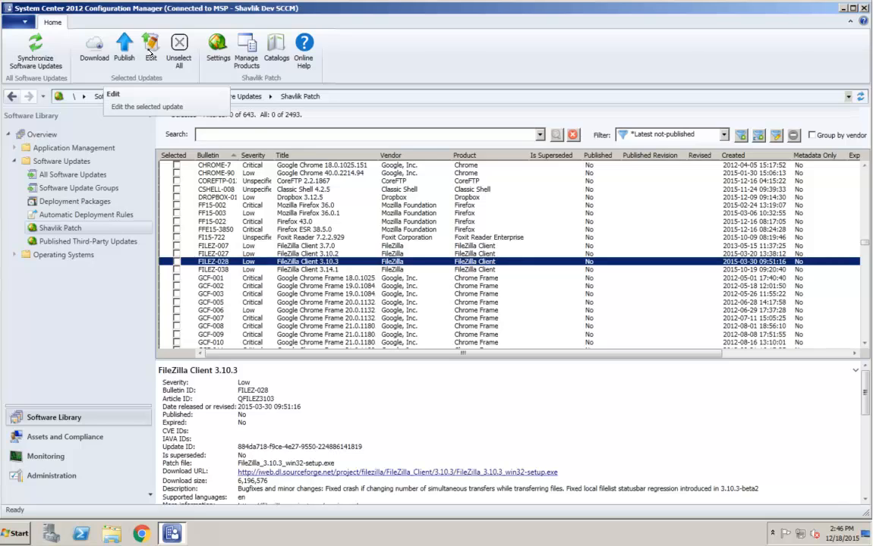
left_click(150, 46)
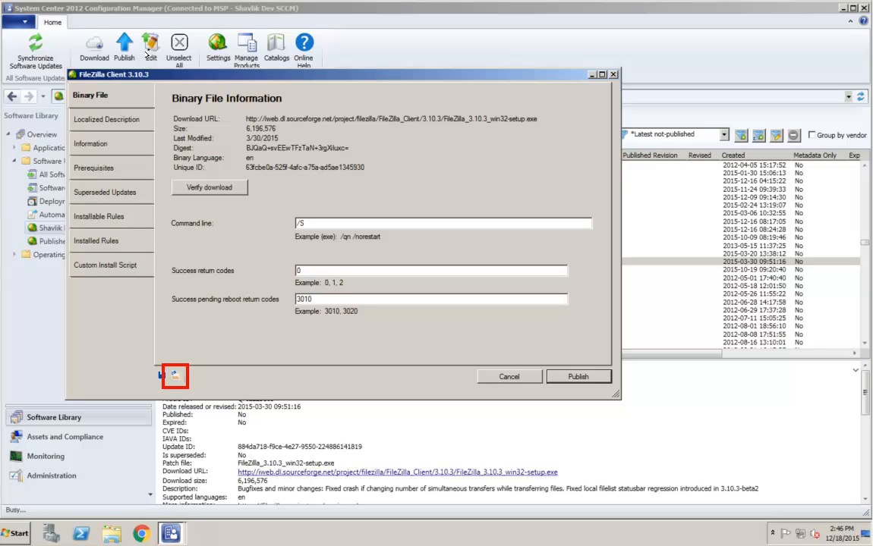
- Load the saved FileZilla Client 3.10.3.xml back into the update editor
left_click(175, 376)
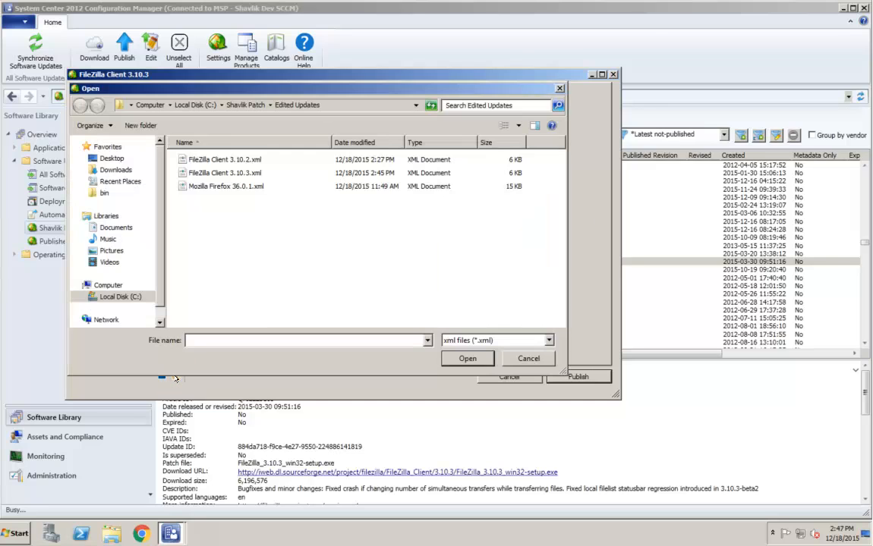
left_click(224, 173)
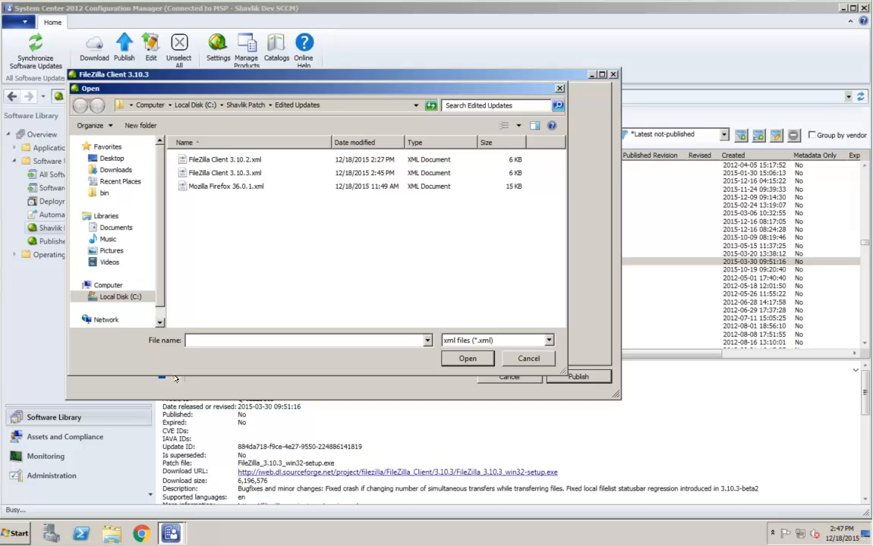
mouse_move(201, 361)
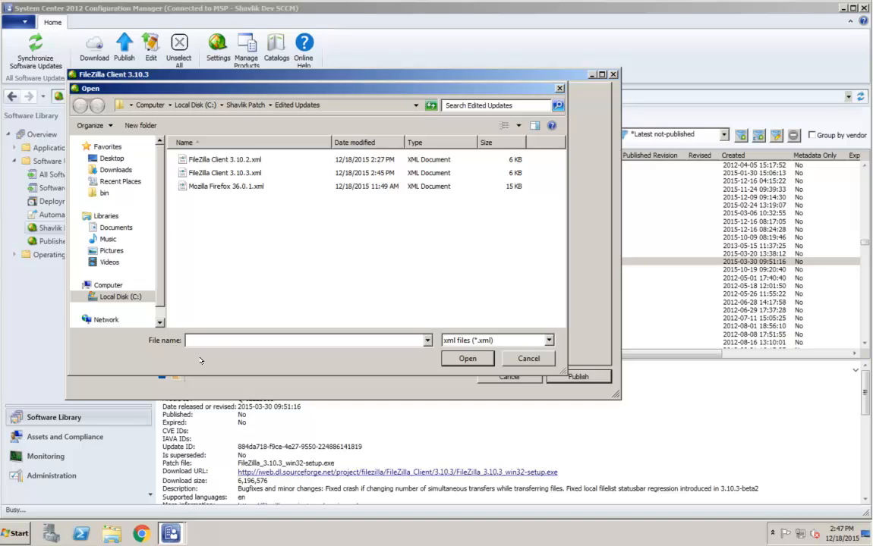
left_click(225, 173)
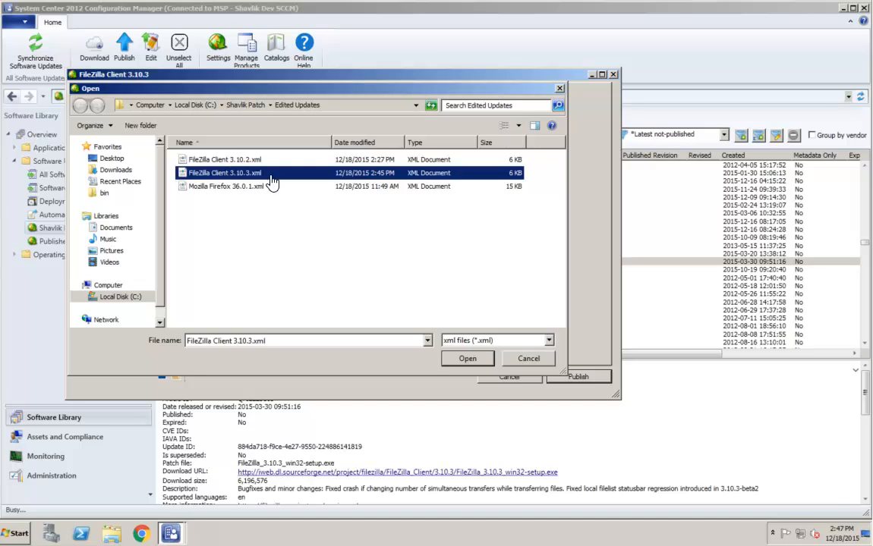
left_click(467, 358)
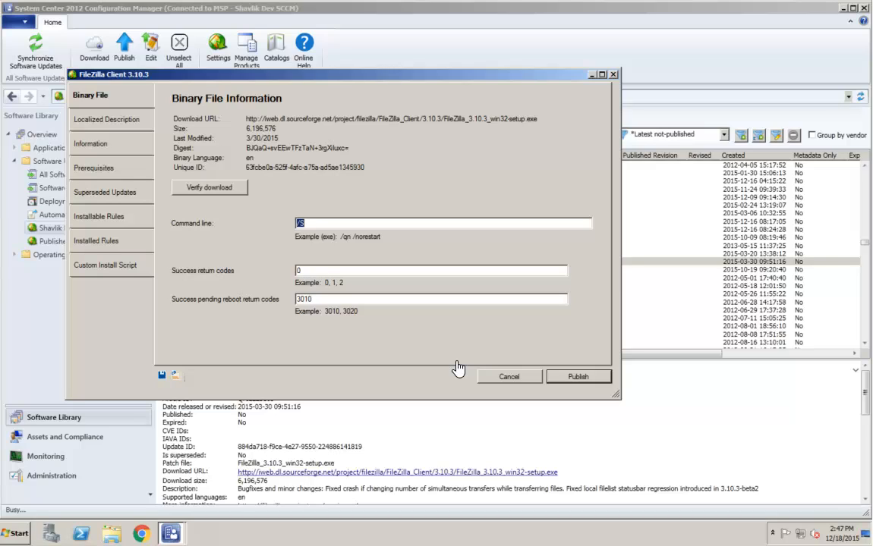
mouse_move(429, 363)
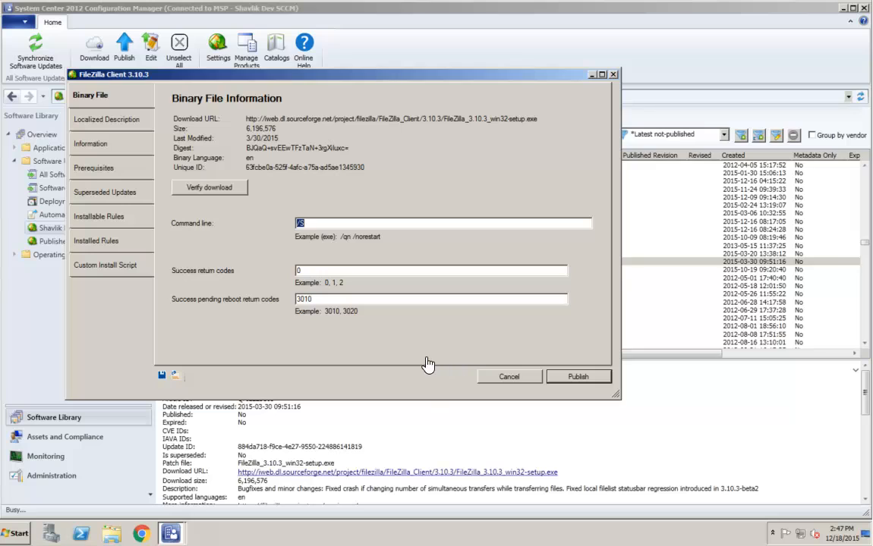
mouse_move(147, 285)
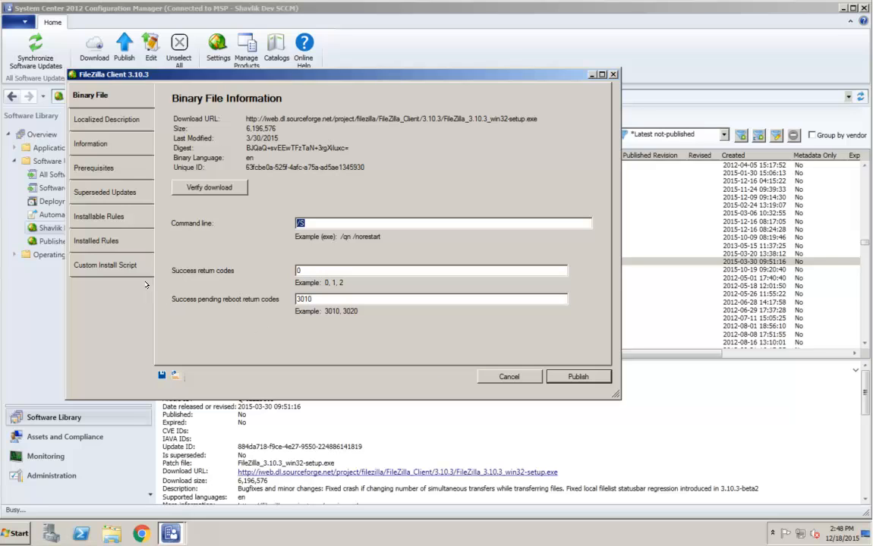
- Review the carried-over superseded FileZilla versions, then view the installable rules XML
left_click(106, 192)
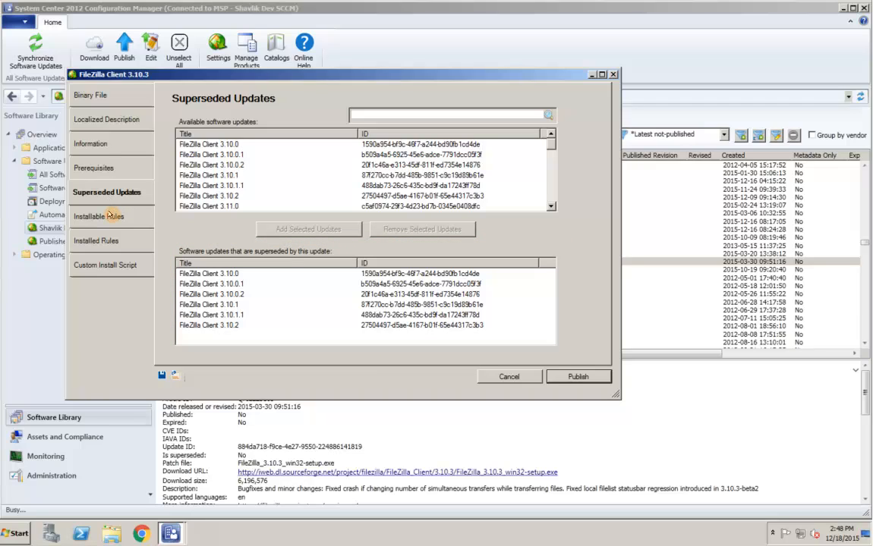
left_click(98, 216)
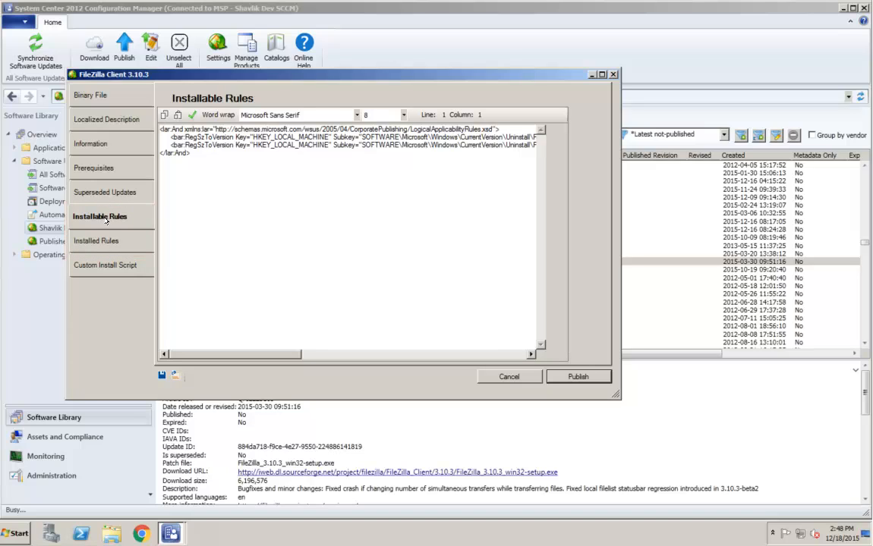
left_click(96, 240)
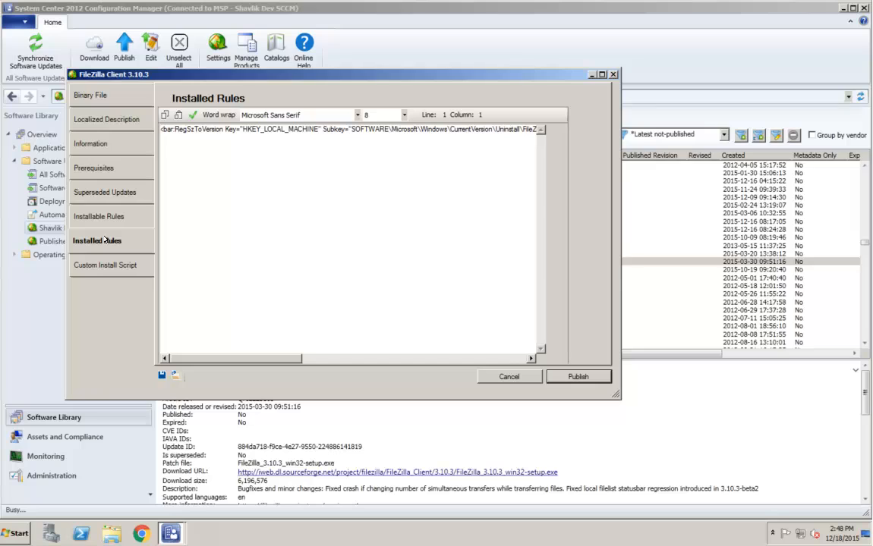
mouse_move(96, 217)
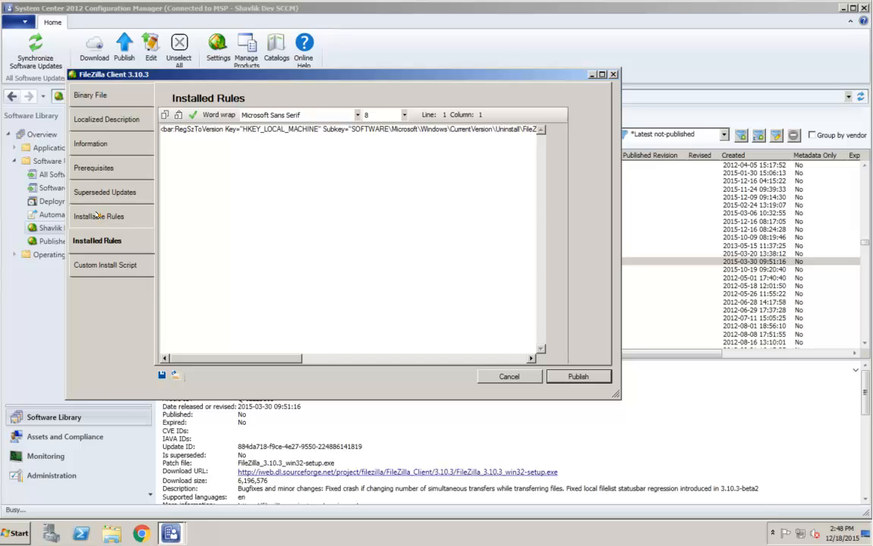
left_click(98, 216)
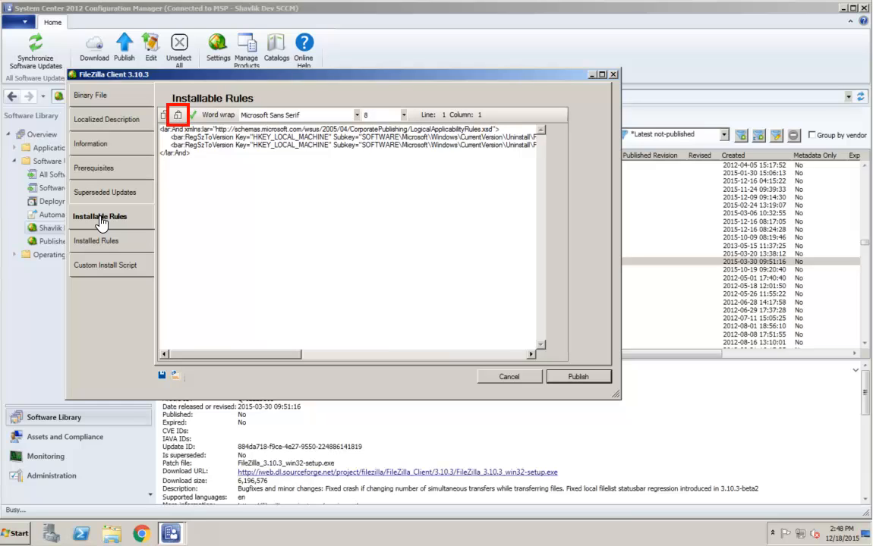
- Misspell the opening lar:And tag as lar:Annd to trigger the tag-mismatch error
left_click(178, 115)
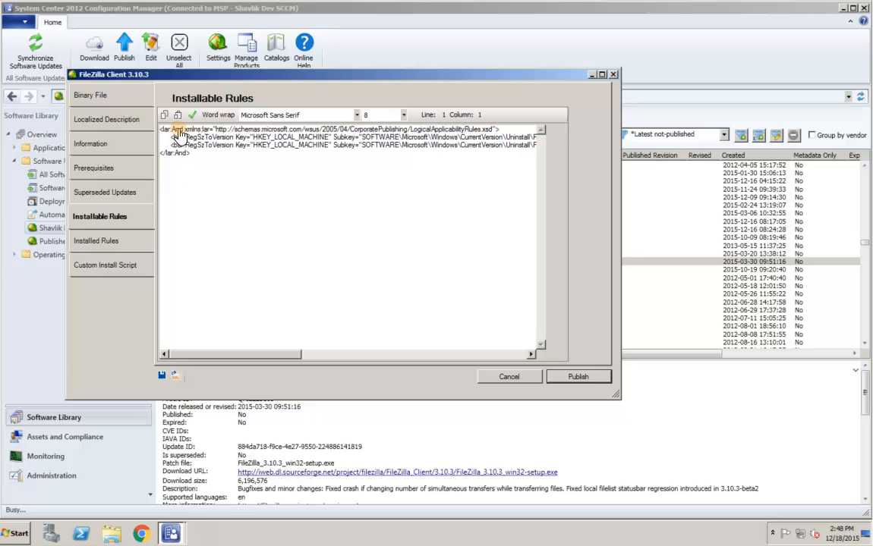
left_click(188, 152)
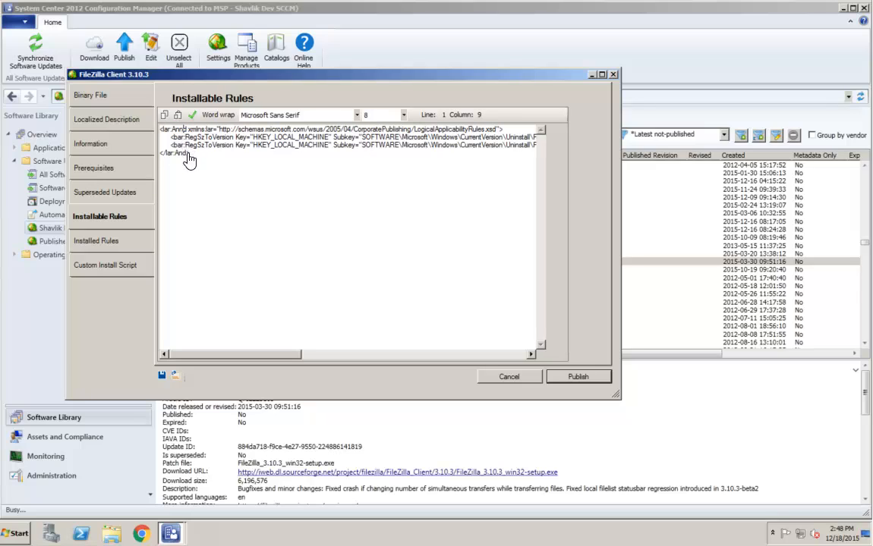
double_click(173, 129)
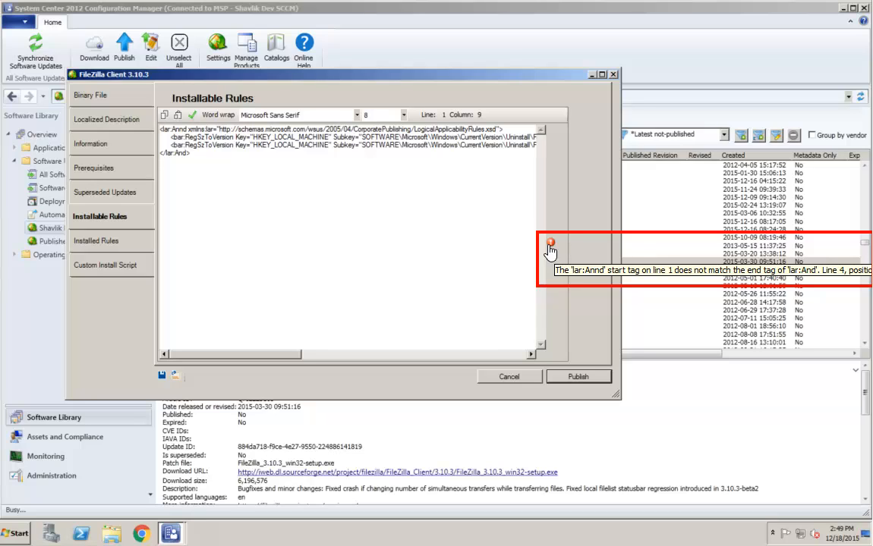
mouse_move(270, 220)
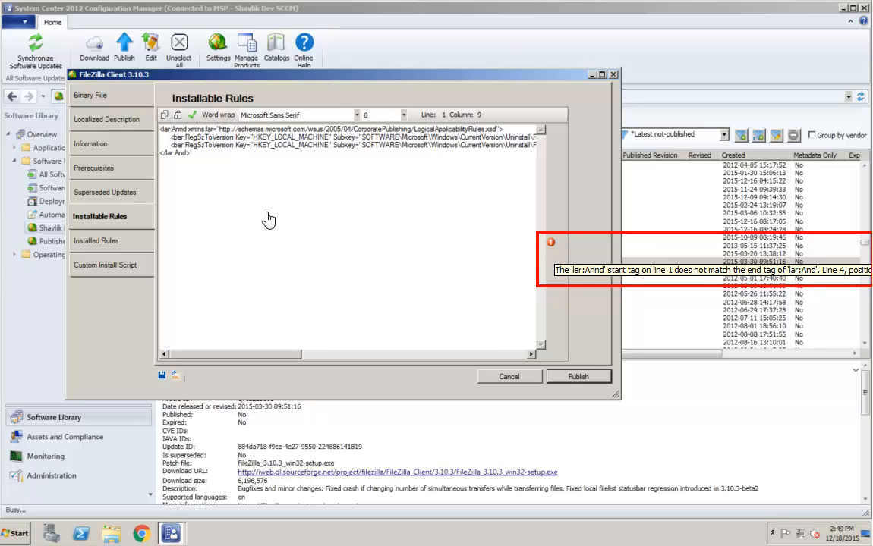